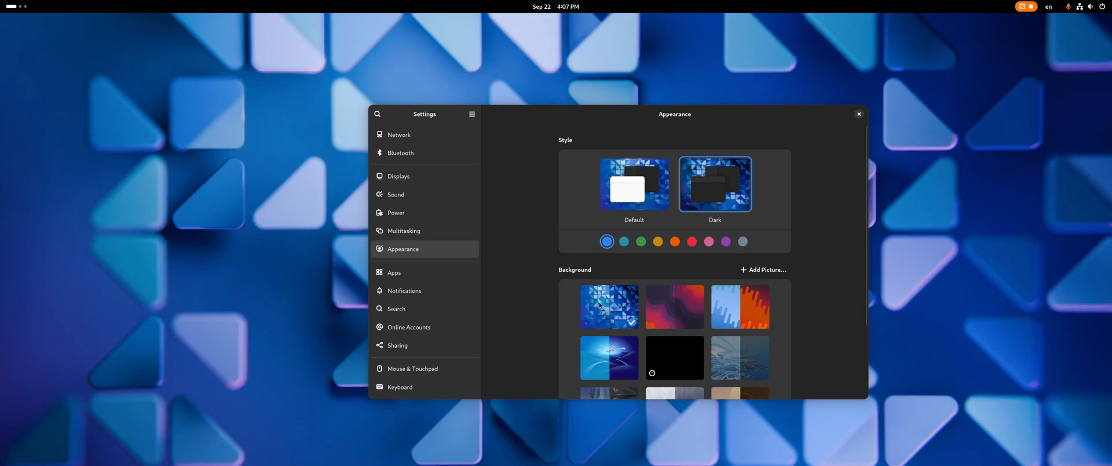
Pick the purple accent colour swatch in Appearance, keeping Dark style and the Fedora hills wallpaper.
left_click(609, 357)
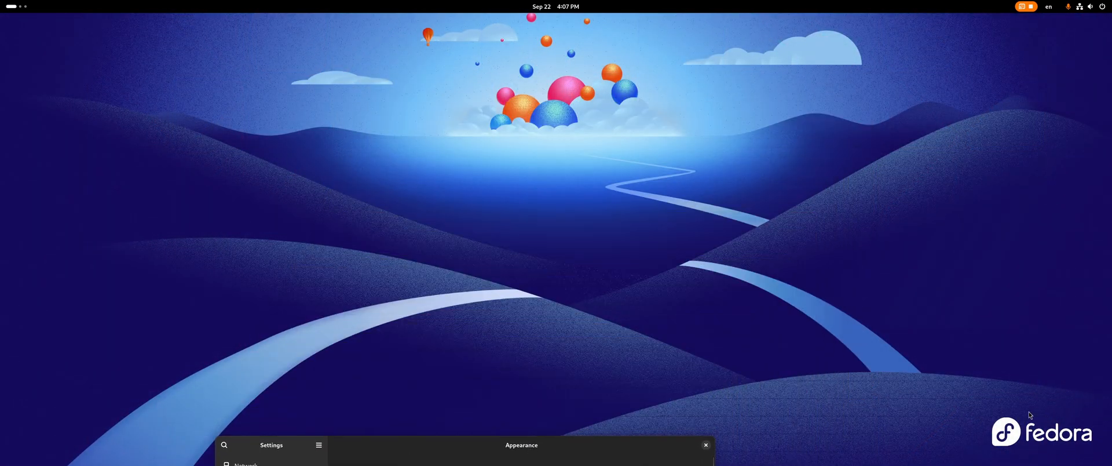
left_click(540, 316)
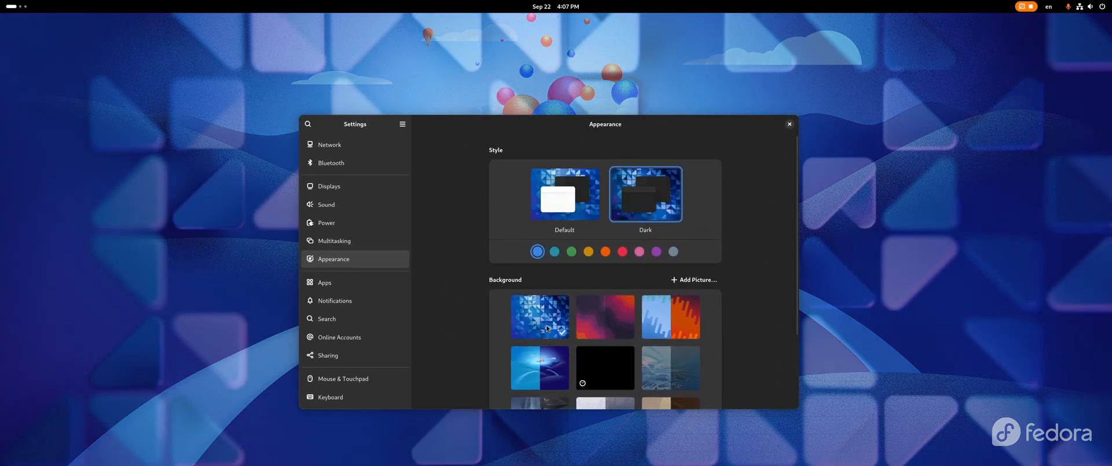
left_click(555, 6)
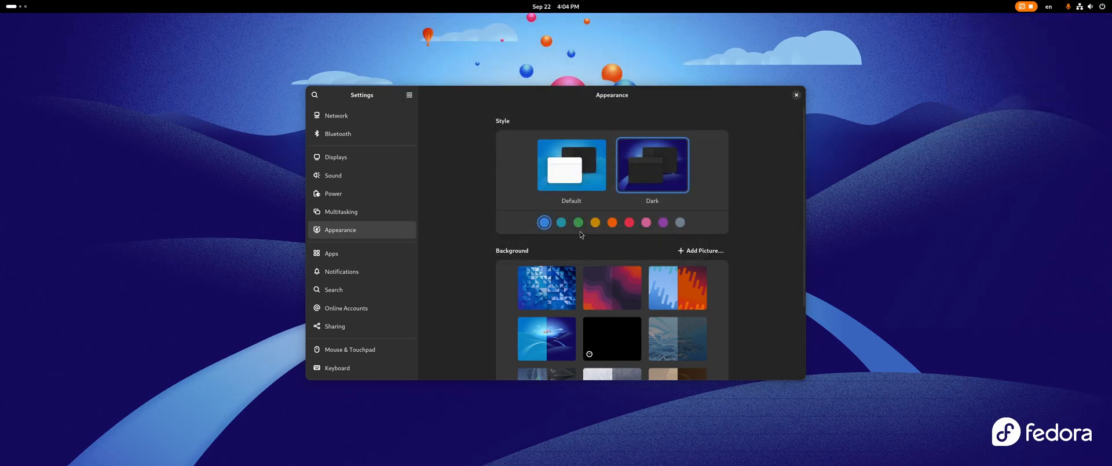
left_click(555, 5)
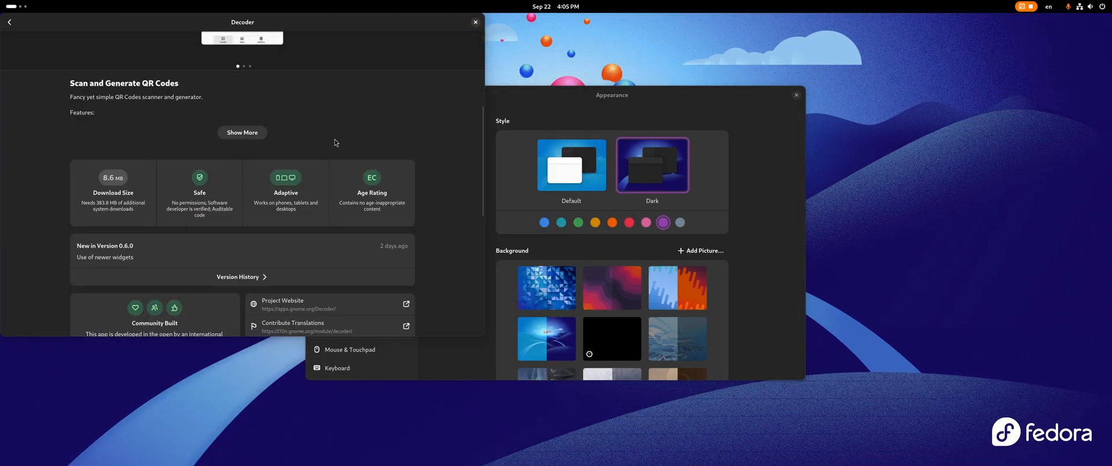
Name the new folder 'folder', cancel the Power Off countdown and bring up the Choose File dialog at Home.
scroll("down", 3)
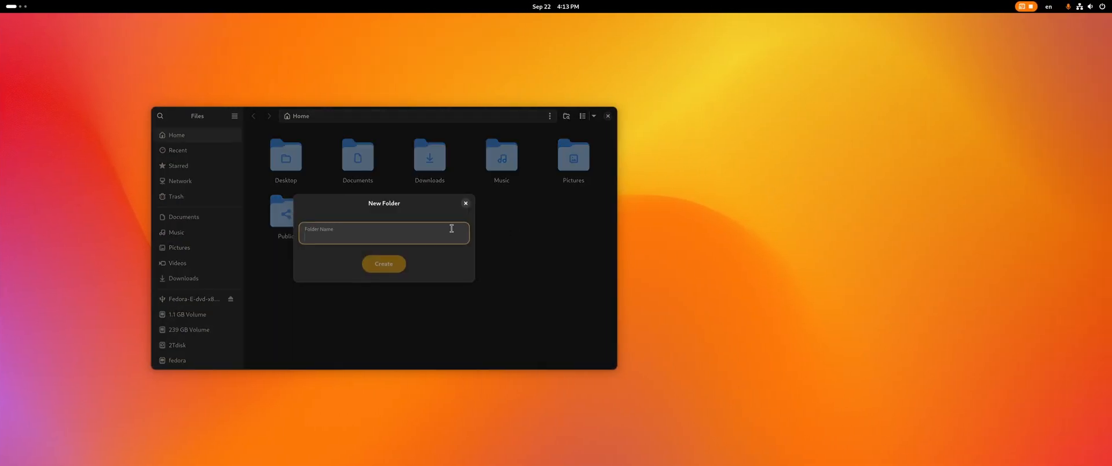
mouse_move(417, 236)
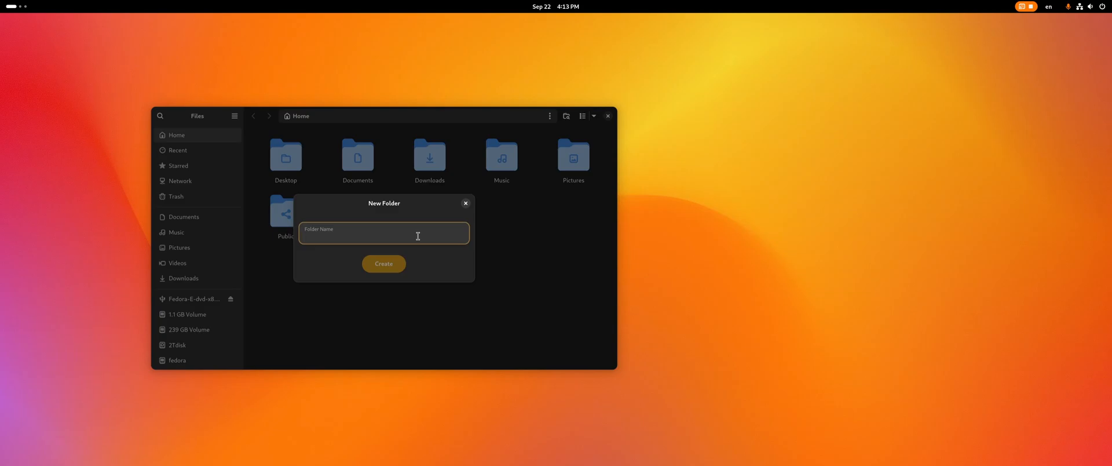
type("folder")
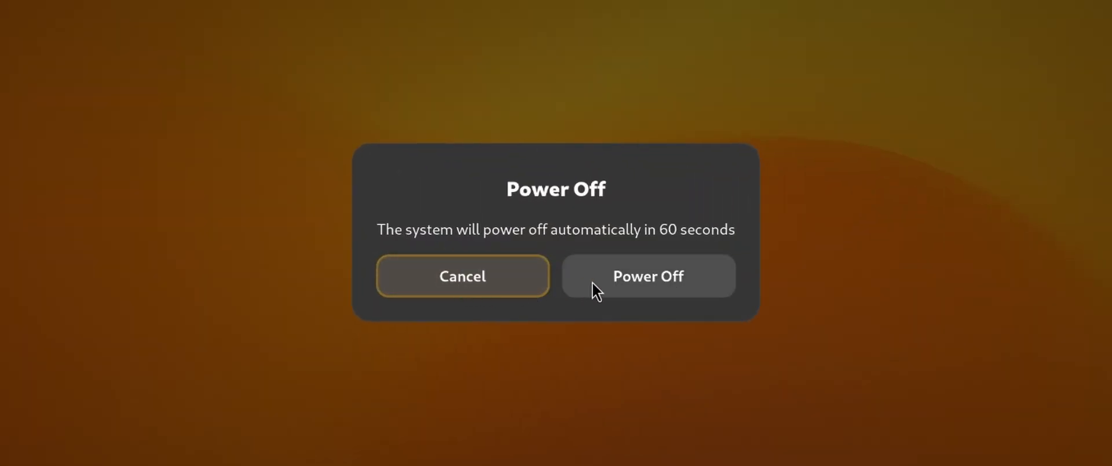
mouse_move(498, 302)
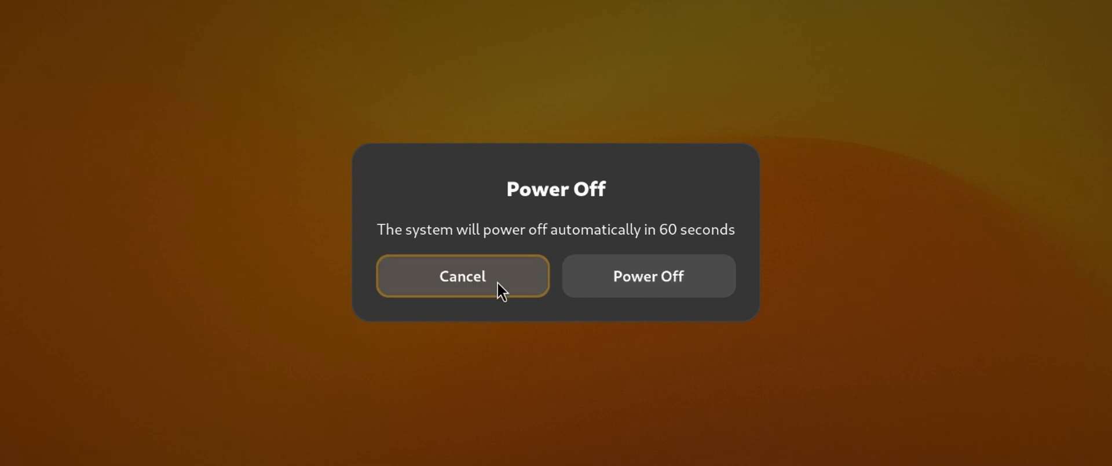
left_click(463, 275)
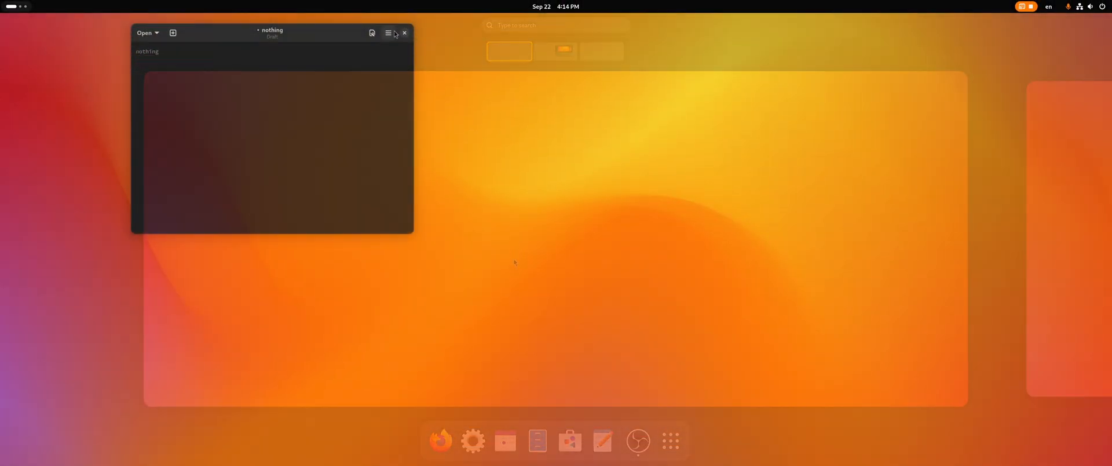
left_click(404, 32)
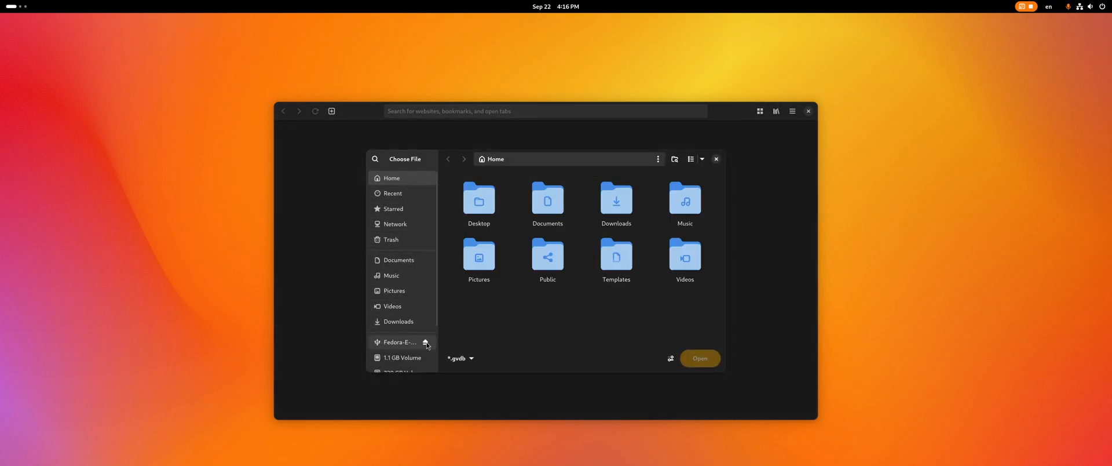
Save the Blobs wallpaper via Save Image As…, then select the archlinux .torrent in Downloads in Fragments.
left_click(460, 358)
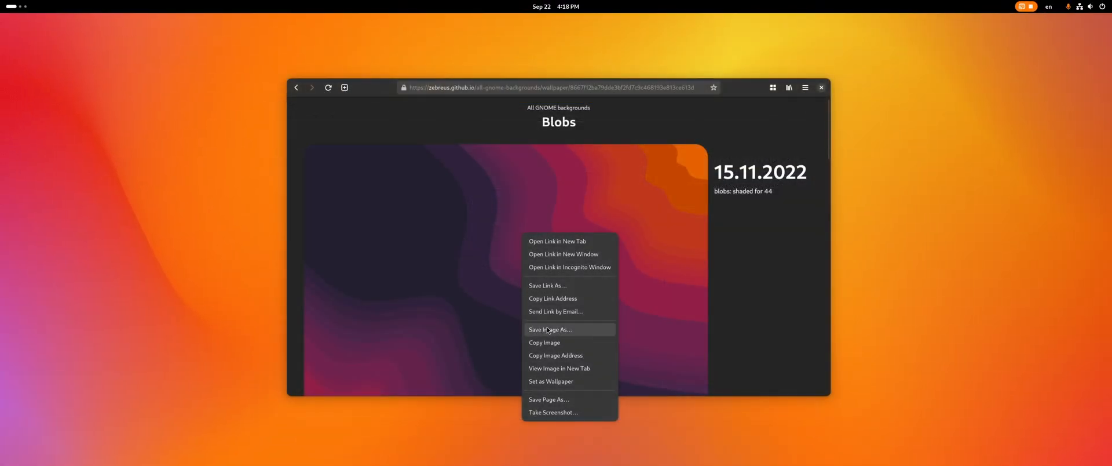
left_click(551, 329)
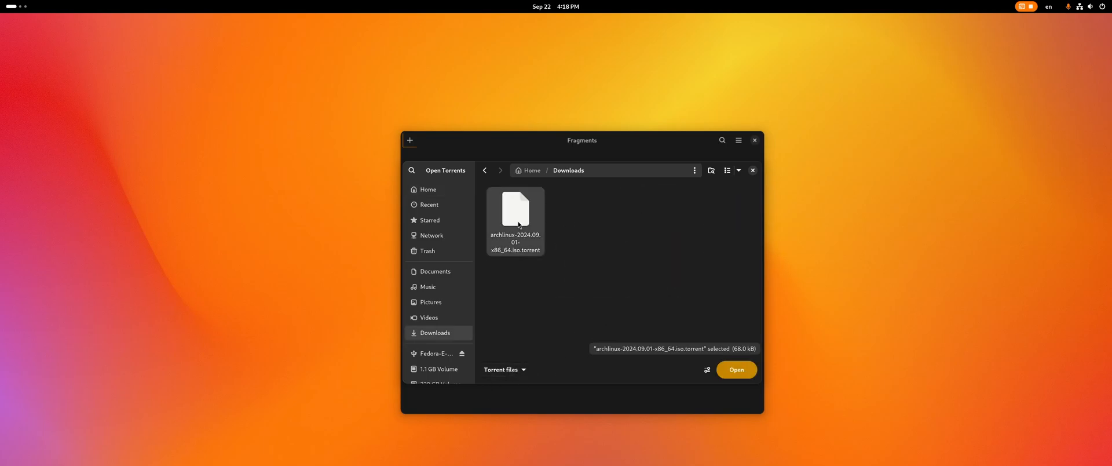
left_click(737, 369)
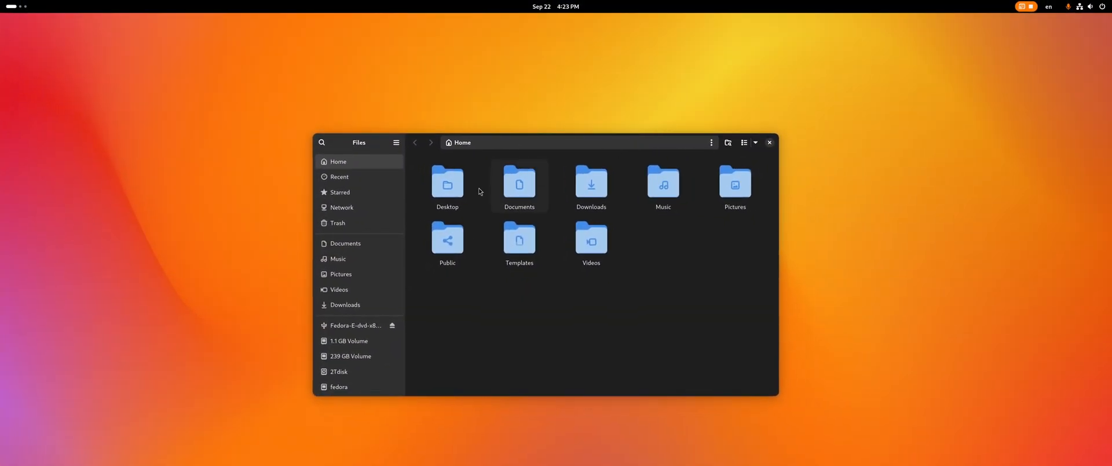
mouse_move(338, 222)
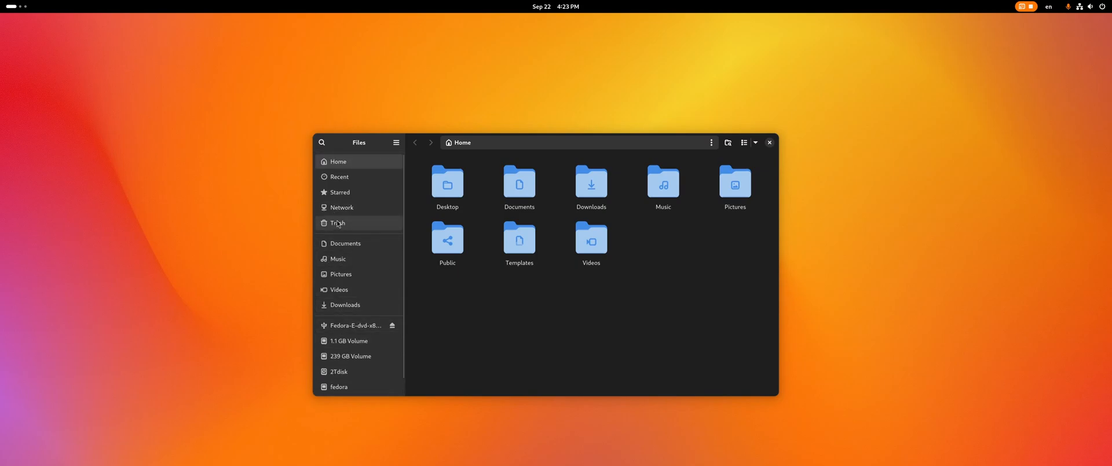
Visit Network locations, view the server address format help, and return to Home.
left_click(342, 208)
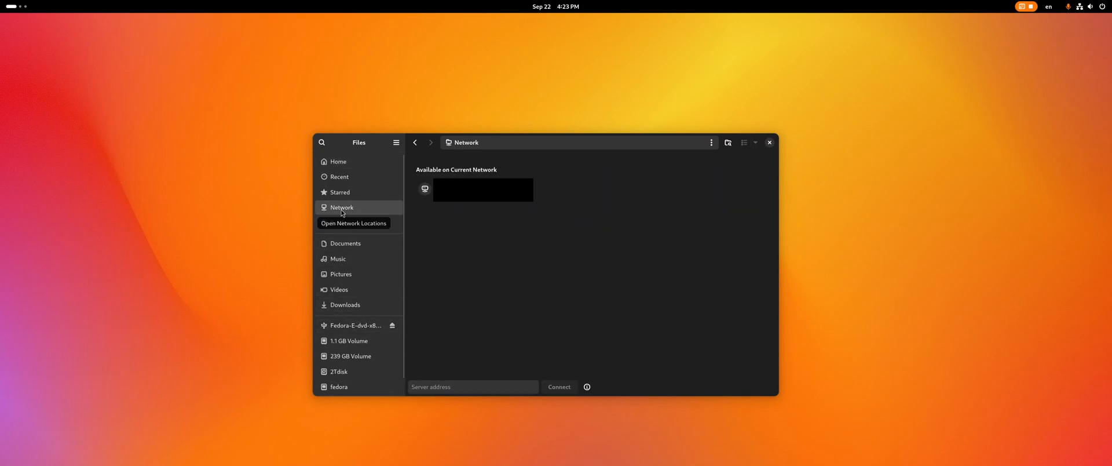
mouse_move(469, 250)
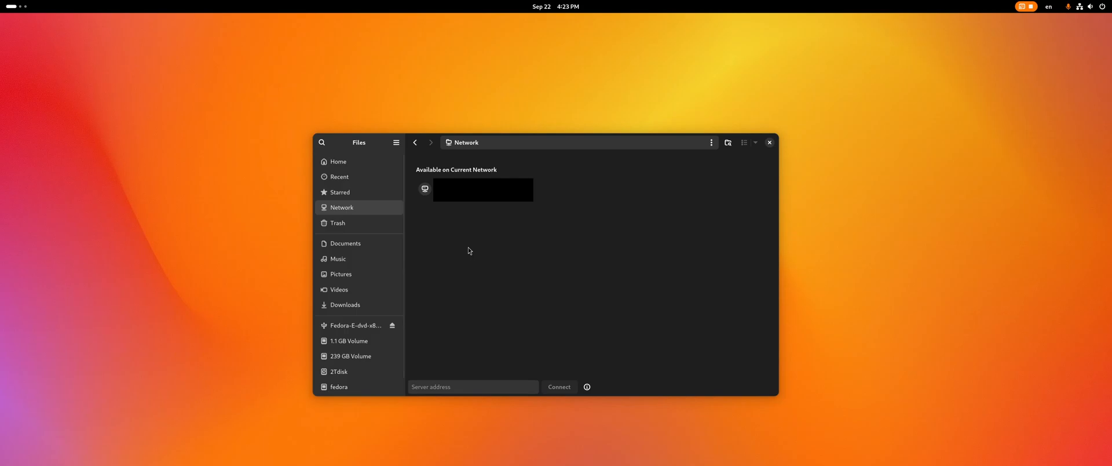
left_click(472, 386)
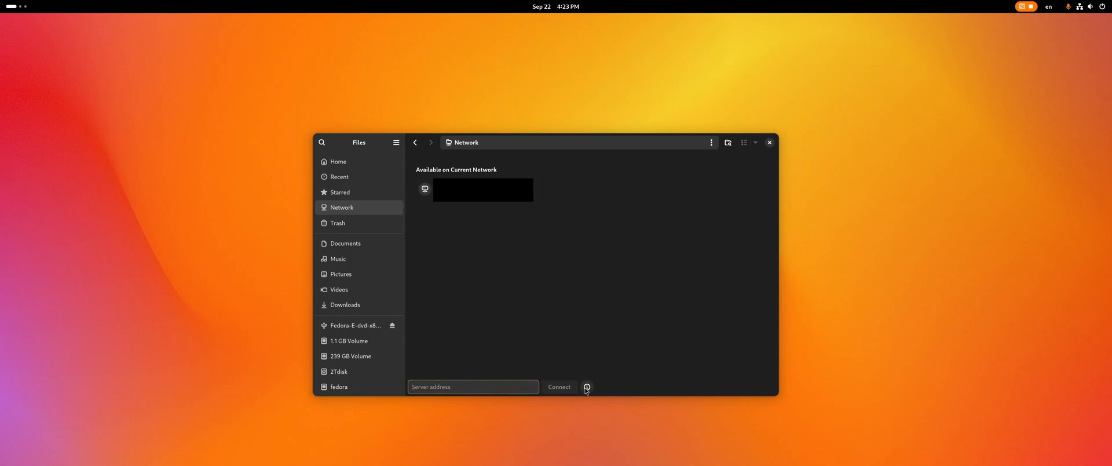
left_click(586, 387)
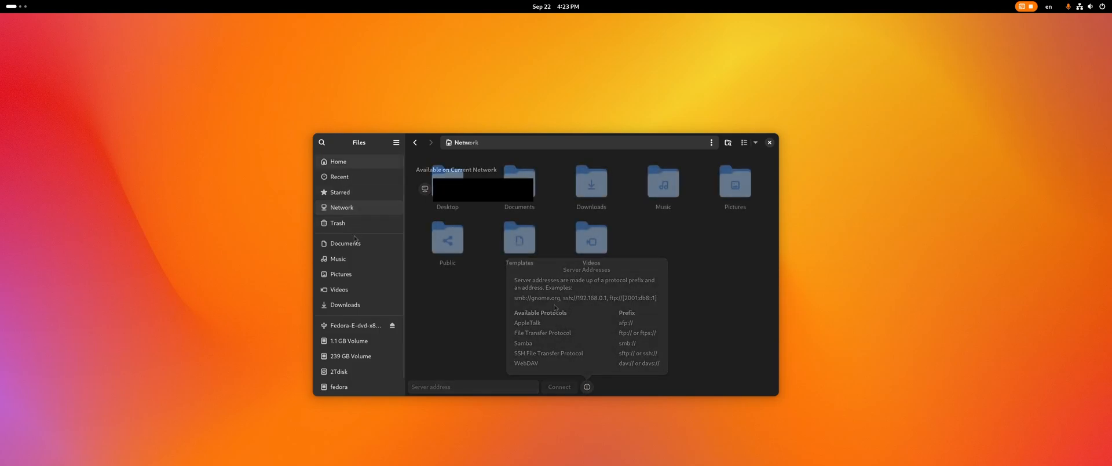
left_click(338, 161)
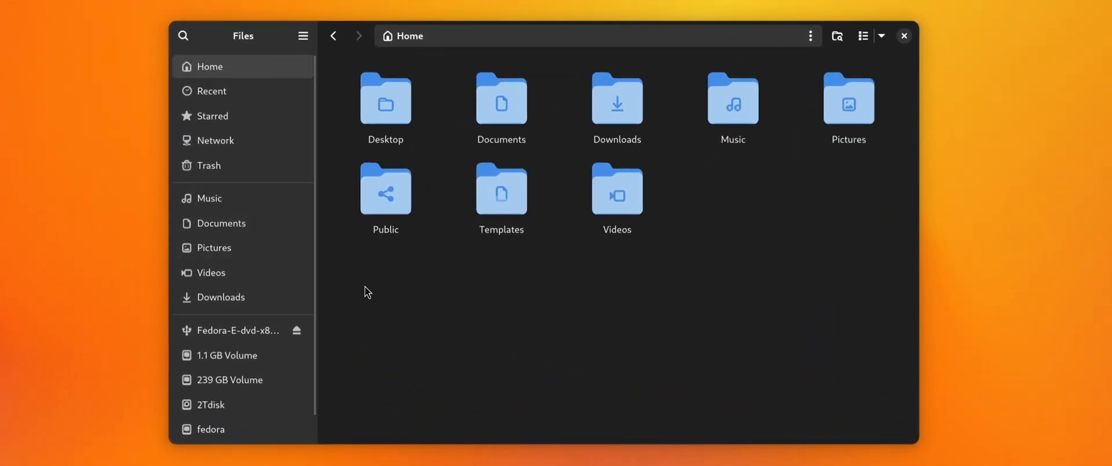
Reorder a sidebar place by dragging and show the actions menu for the Pictures place.
left_click_drag(385, 193, 340, 220)
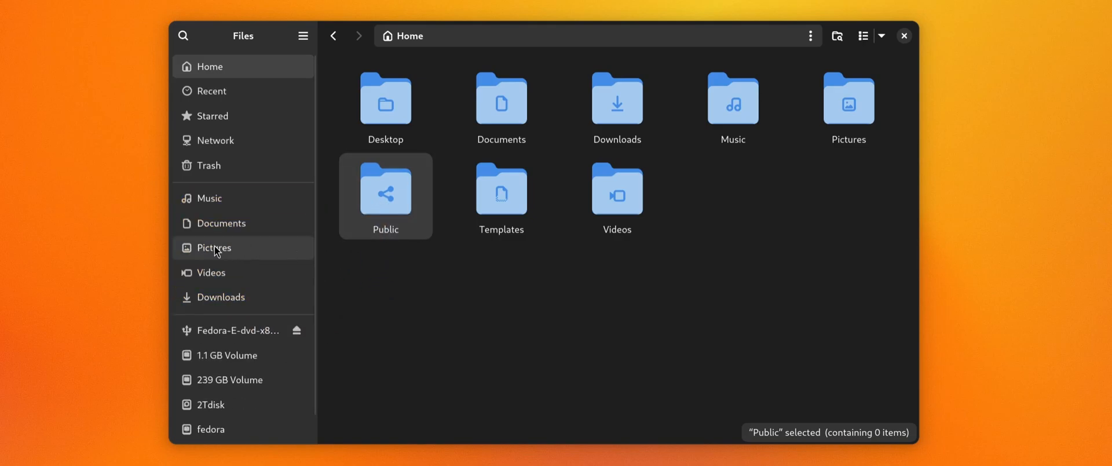
right_click(213, 248)
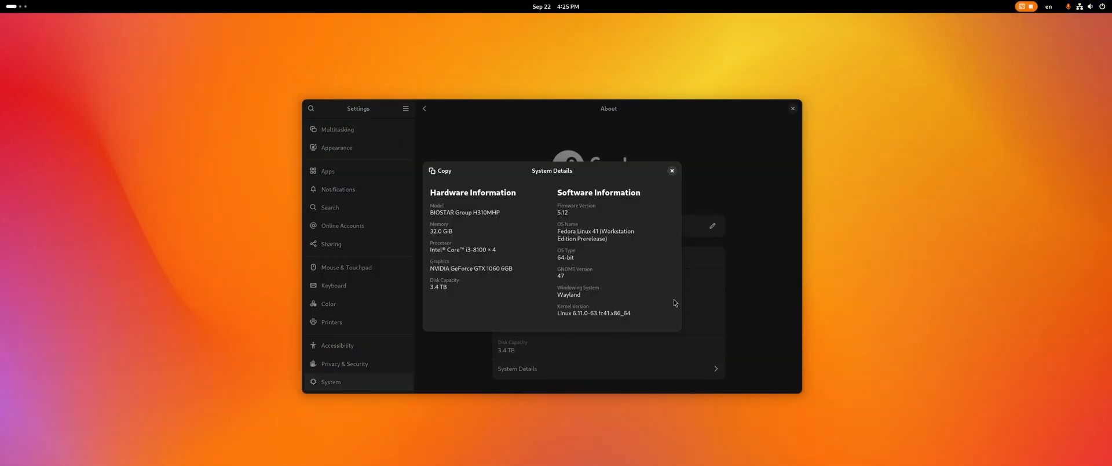
mouse_move(602, 353)
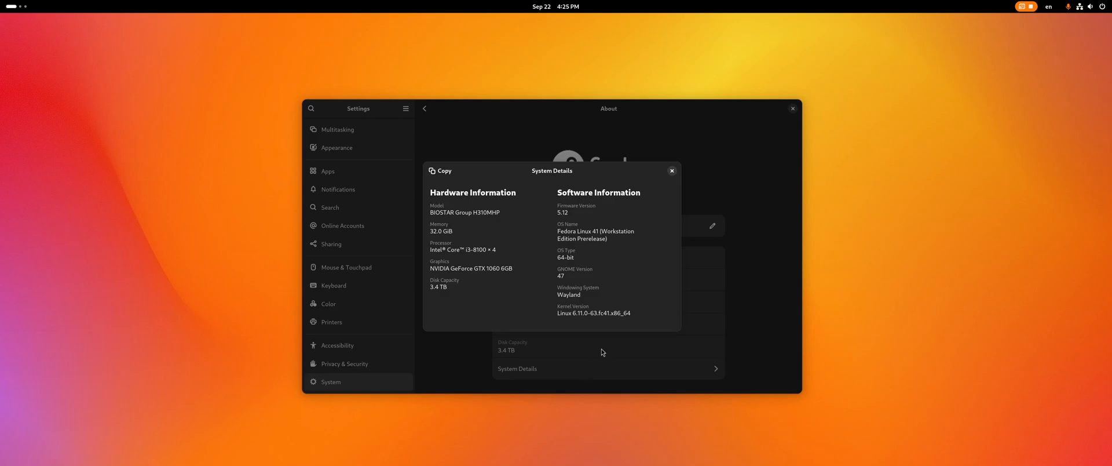
Turn on Activate Windows on Hover in Pointing & Clicking and preview Belarusian layouts in Add Input Source.
left_click(672, 171)
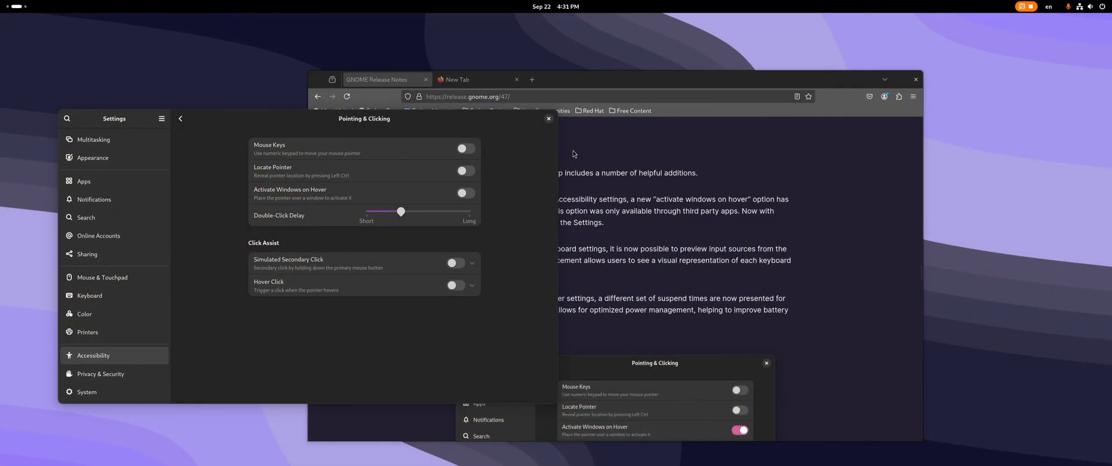
mouse_move(368, 195)
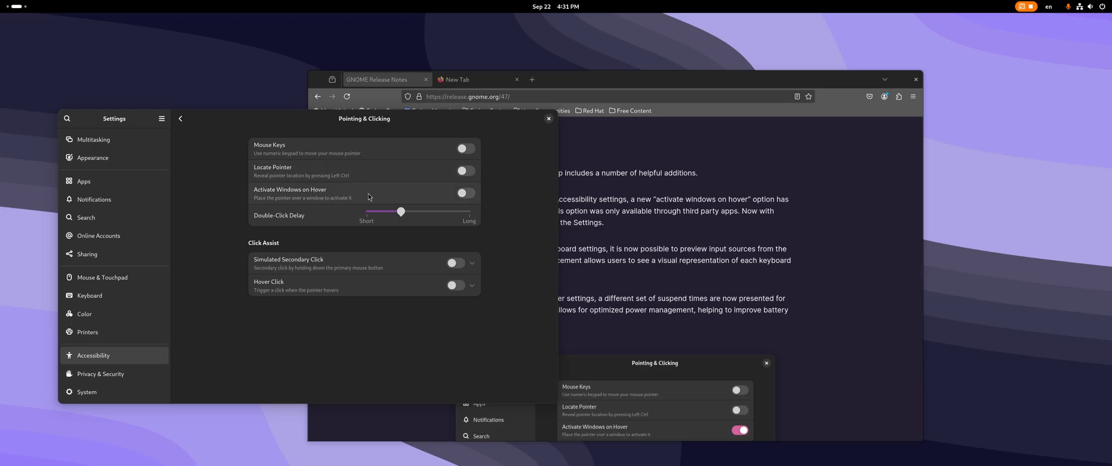
left_click(466, 192)
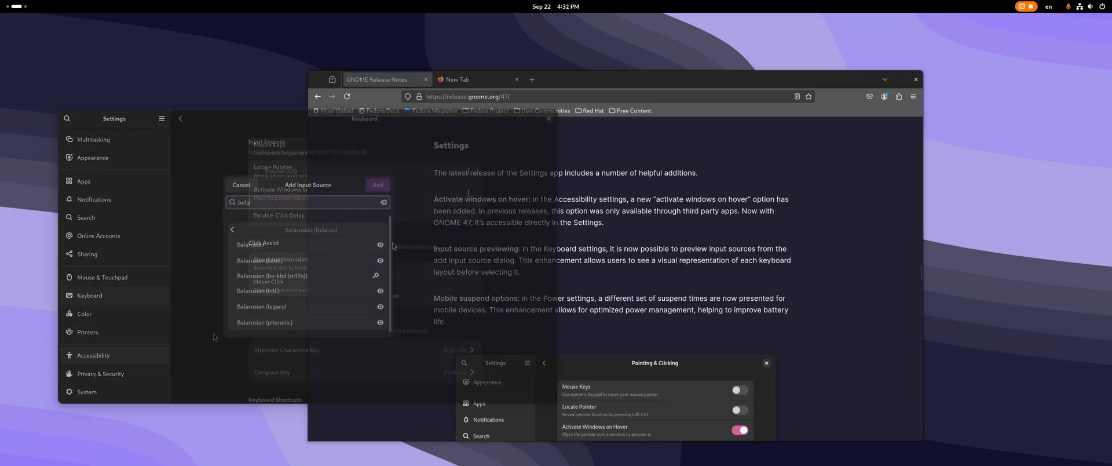
left_click(380, 245)
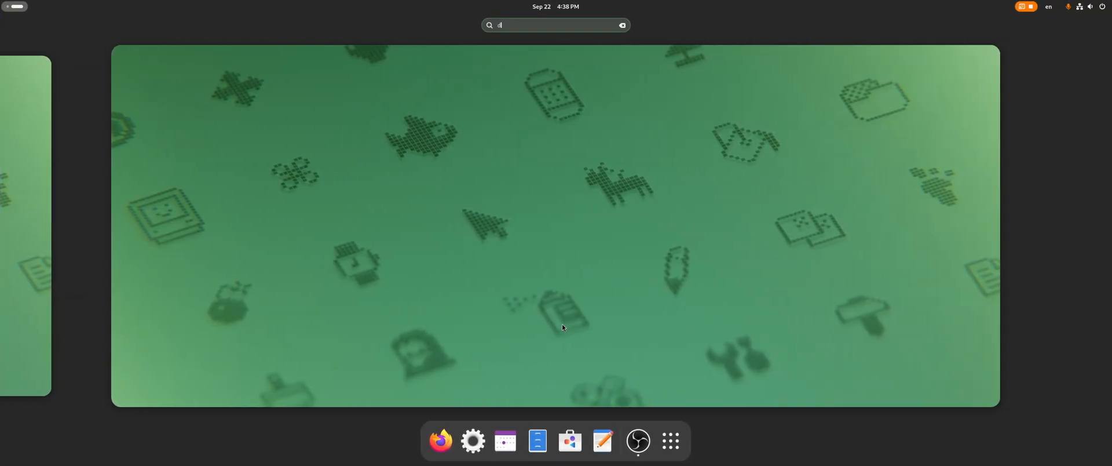
Search 'disk', scan the Home folder in Disk Usage Analyzer and view its About dialog (47.alpha).
type("disk")
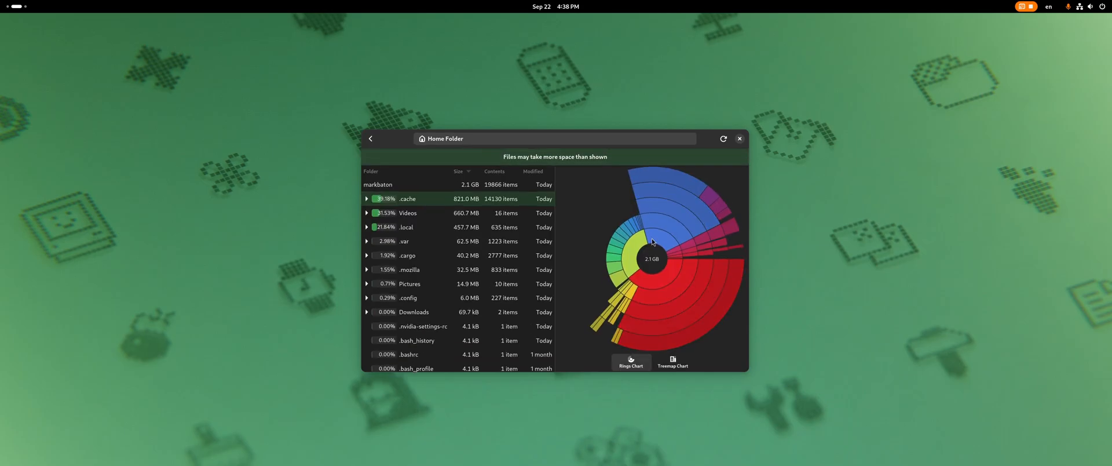
mouse_move(587, 180)
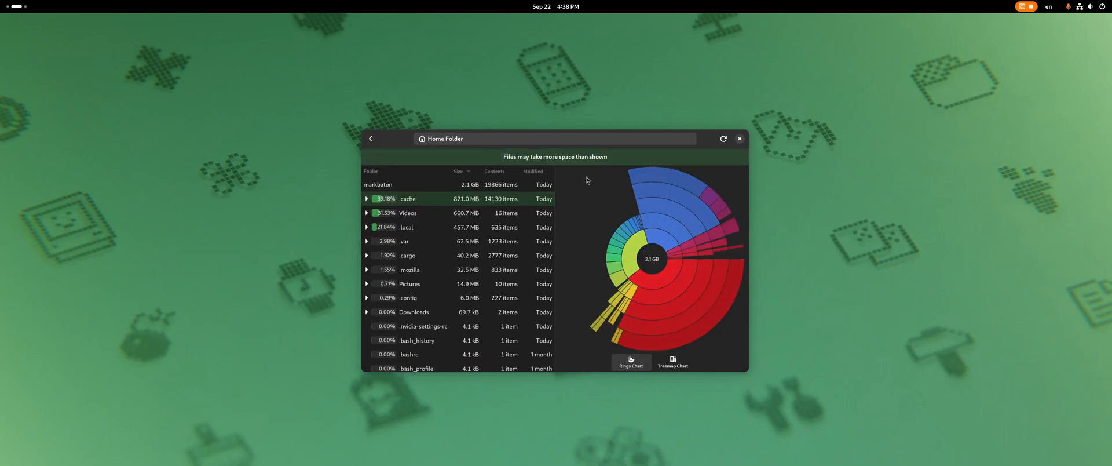
left_click(370, 137)
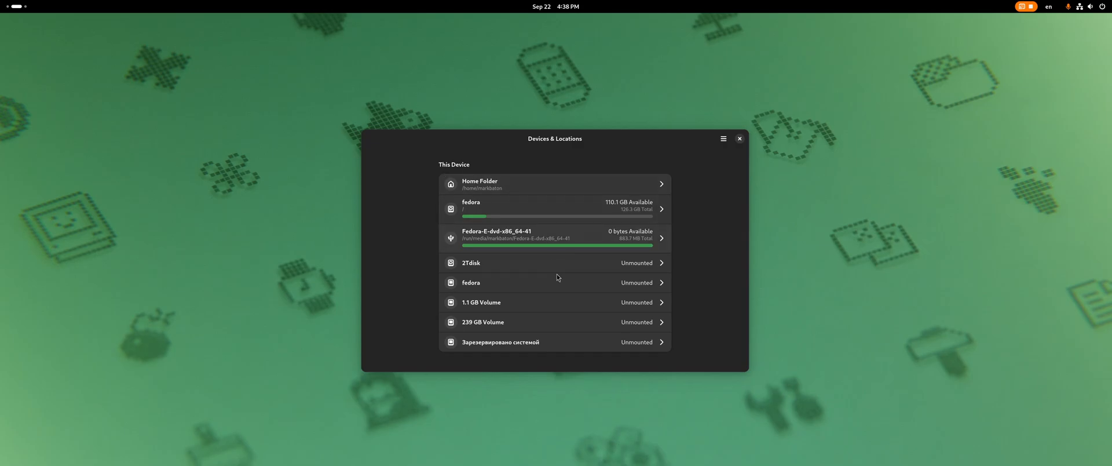
left_click(723, 138)
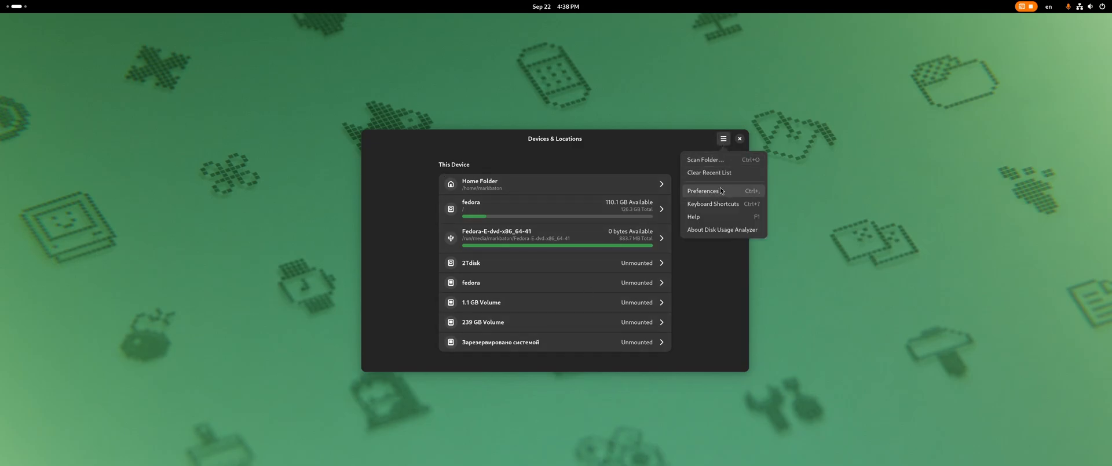
left_click(723, 230)
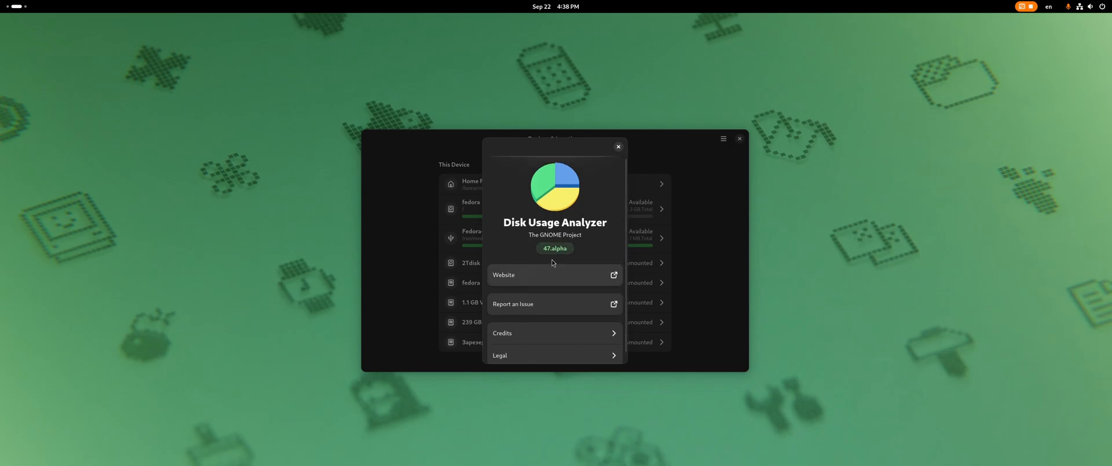
left_click(618, 146)
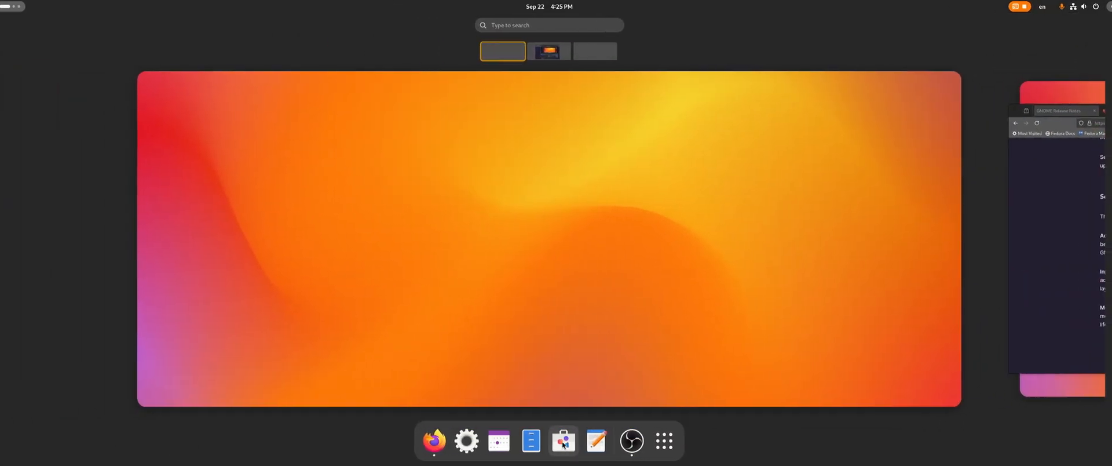
Launch Software from the dash and open its Preferences showing automatic updates with notifications.
left_click(564, 442)
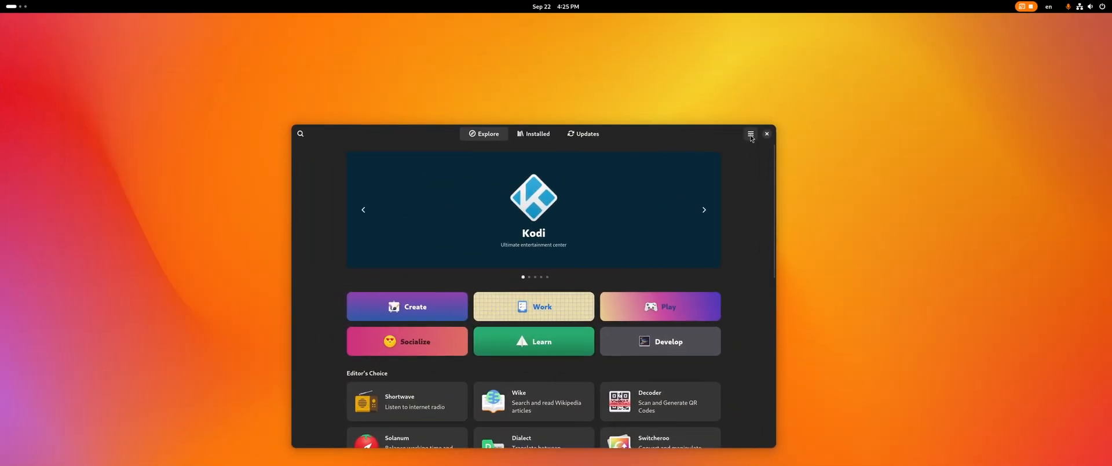
left_click(750, 133)
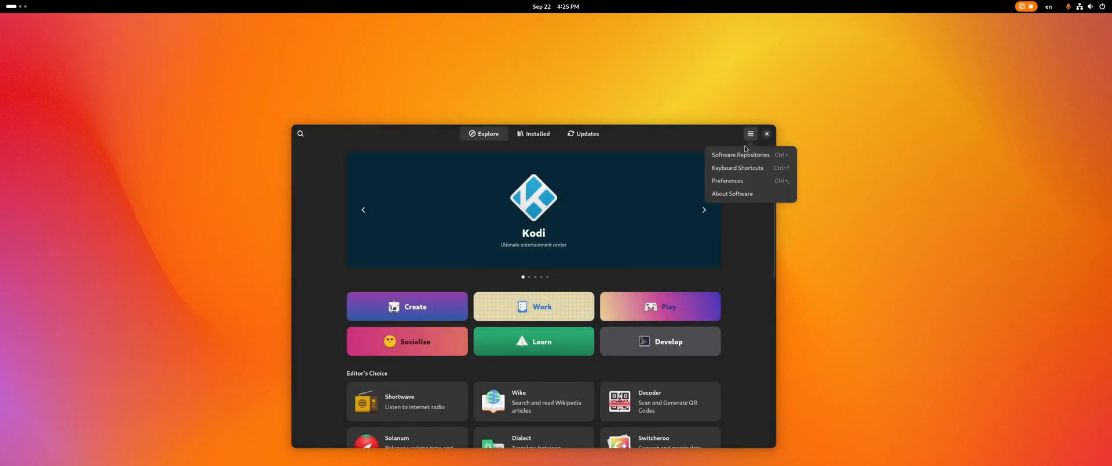
left_click(727, 180)
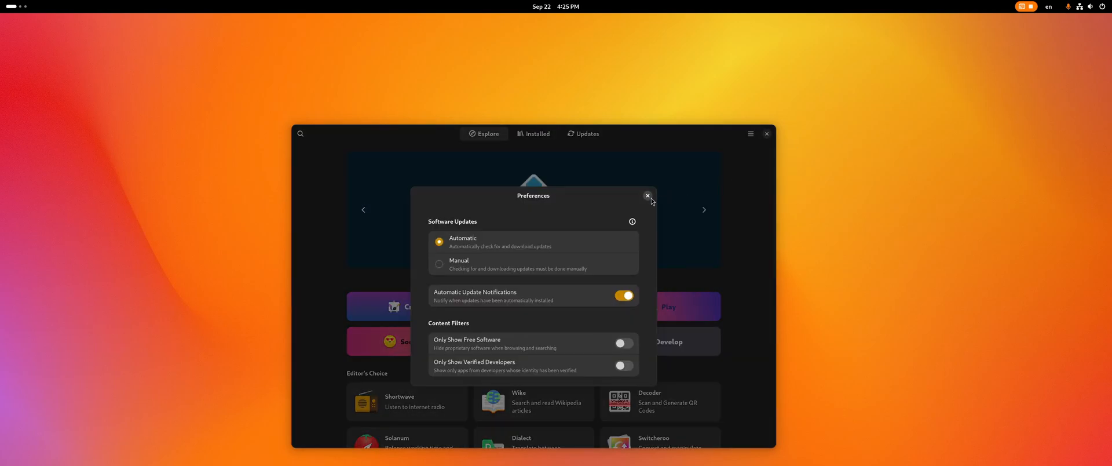